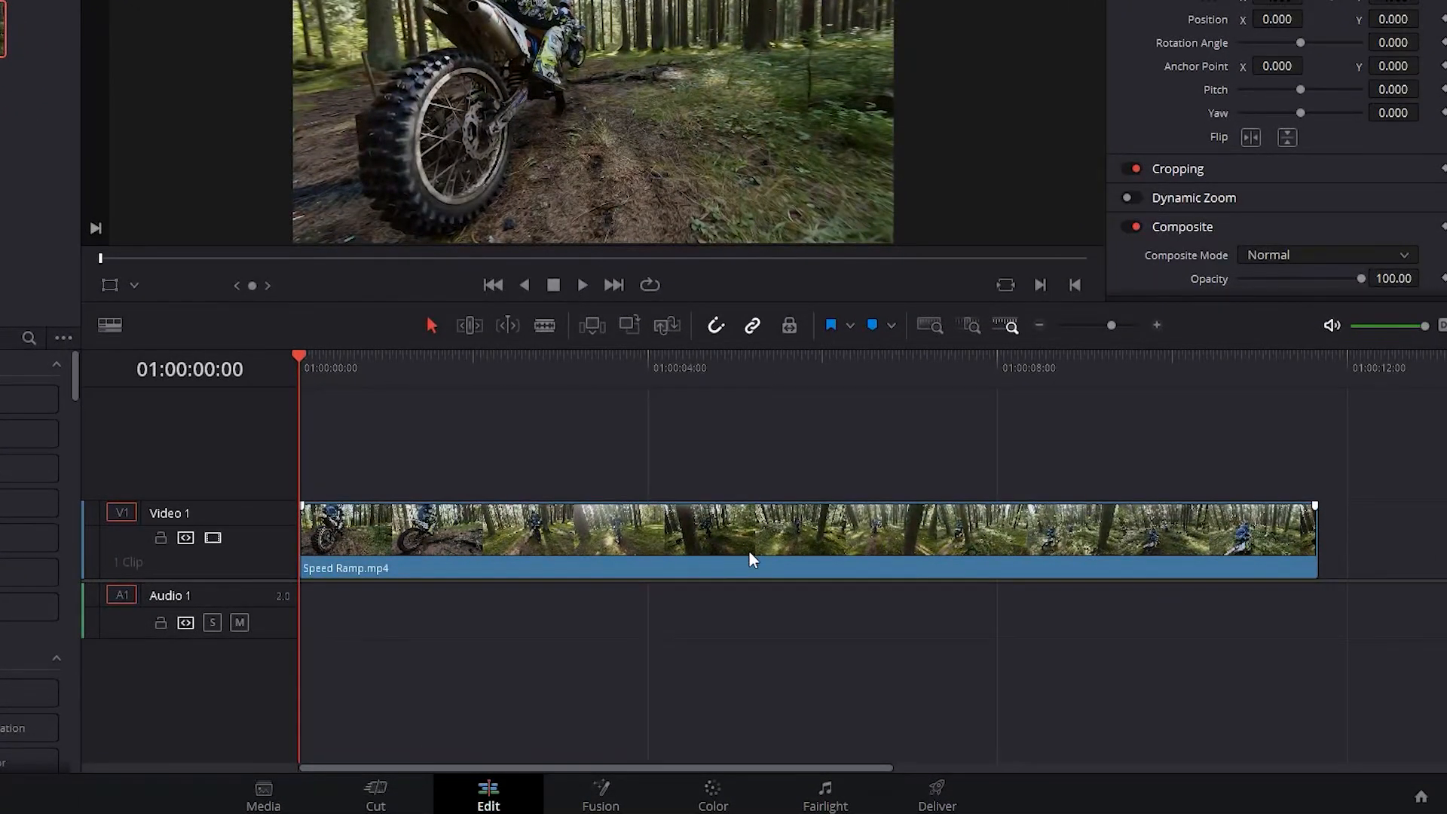
Enable Retime Controls on the Speed Ramp.mp4 clip, showing 100% speed.
right_click(752, 558)
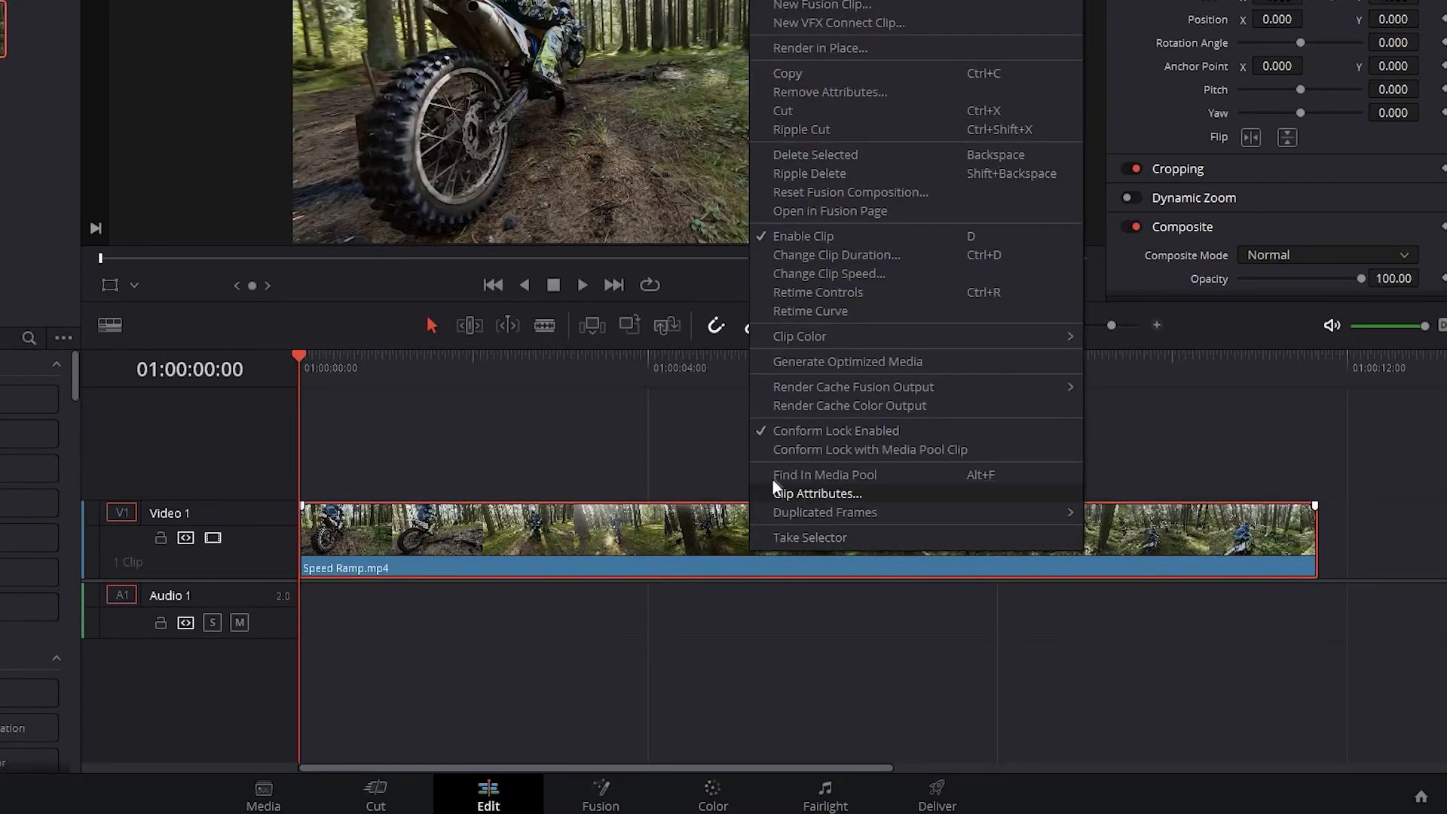
mouse_move(816, 291)
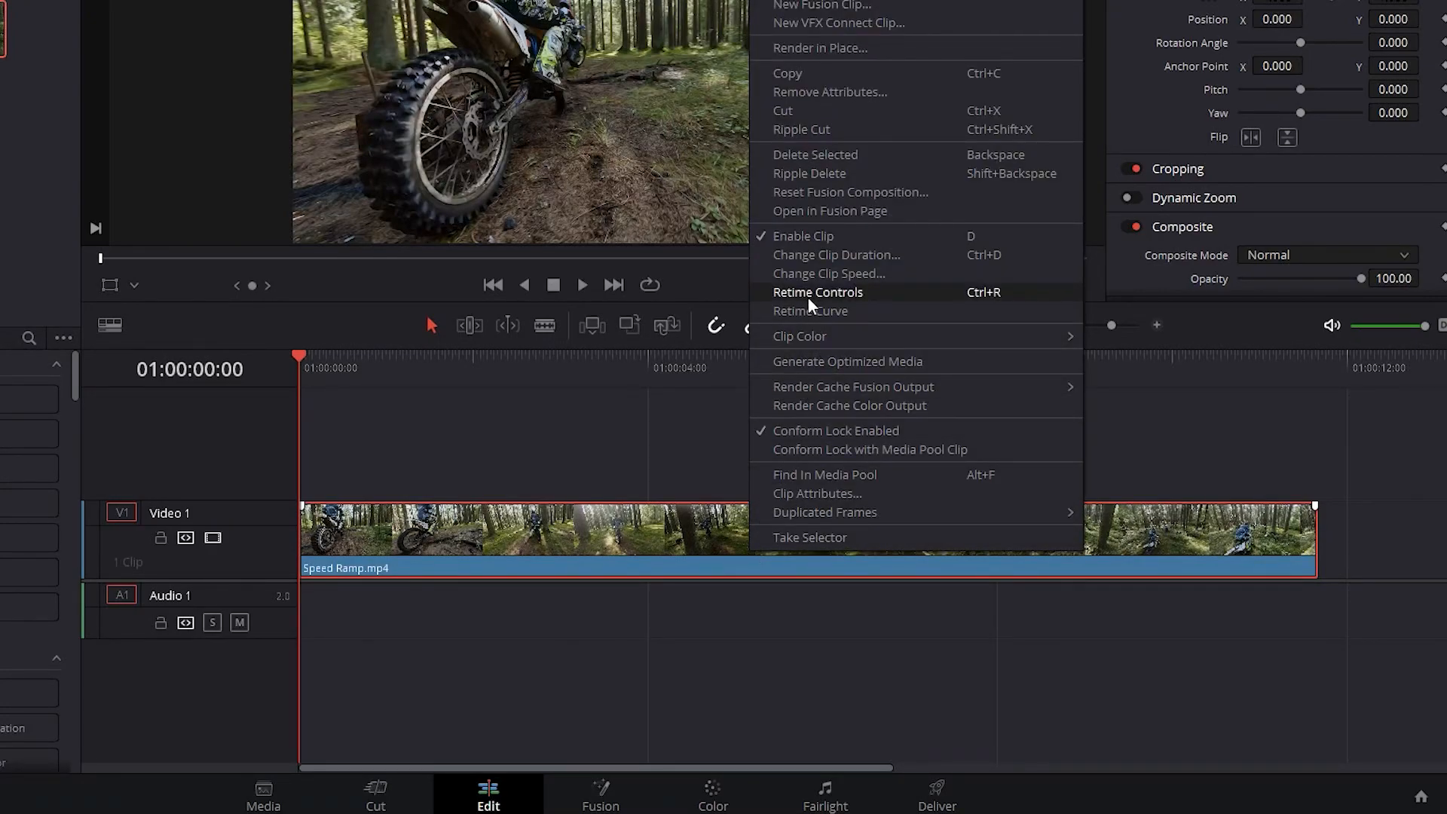
click(817, 291)
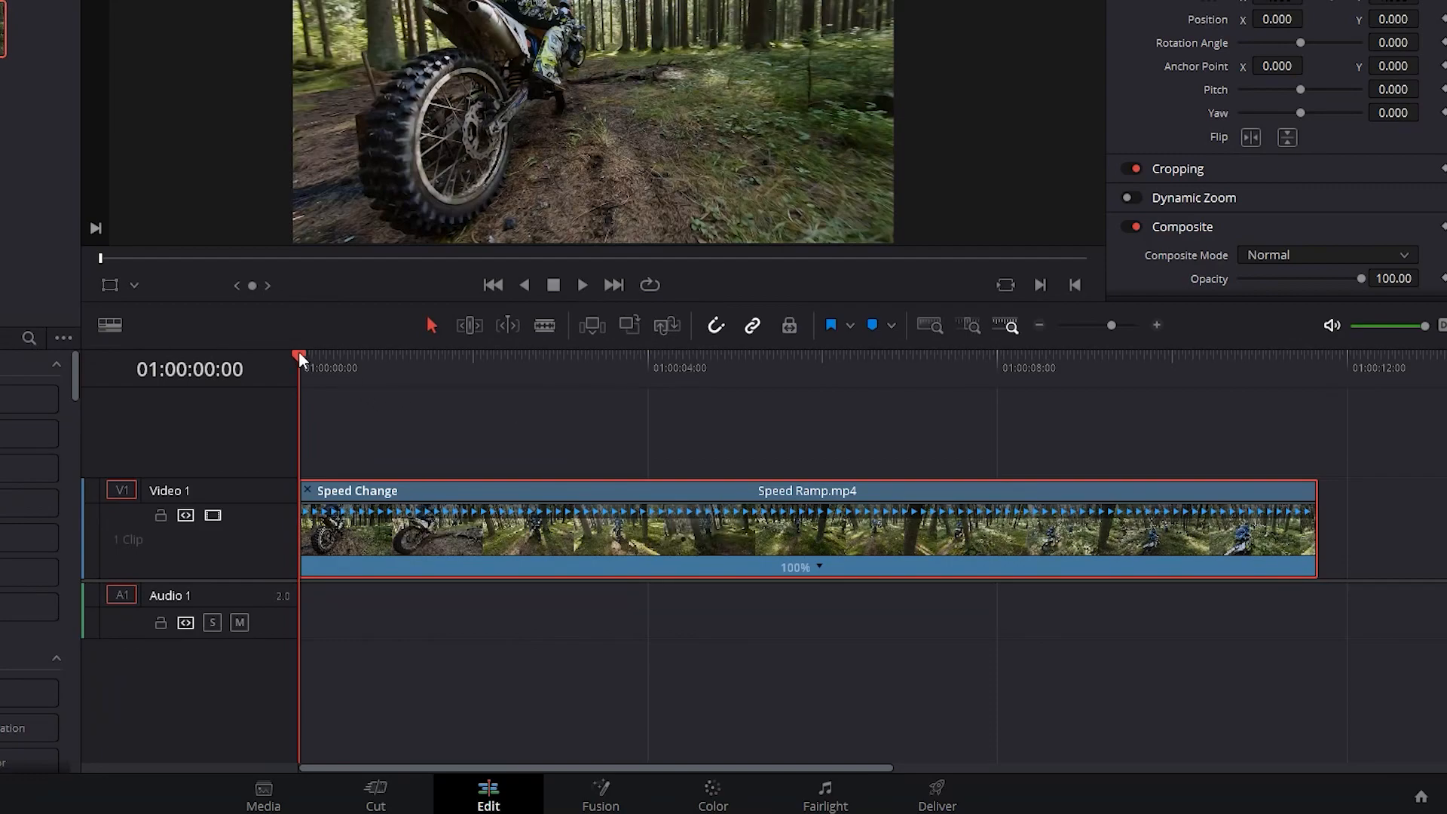
Add speed points at about 4 s and 10 s, splitting the clip into three 100% segments.
click(695, 367)
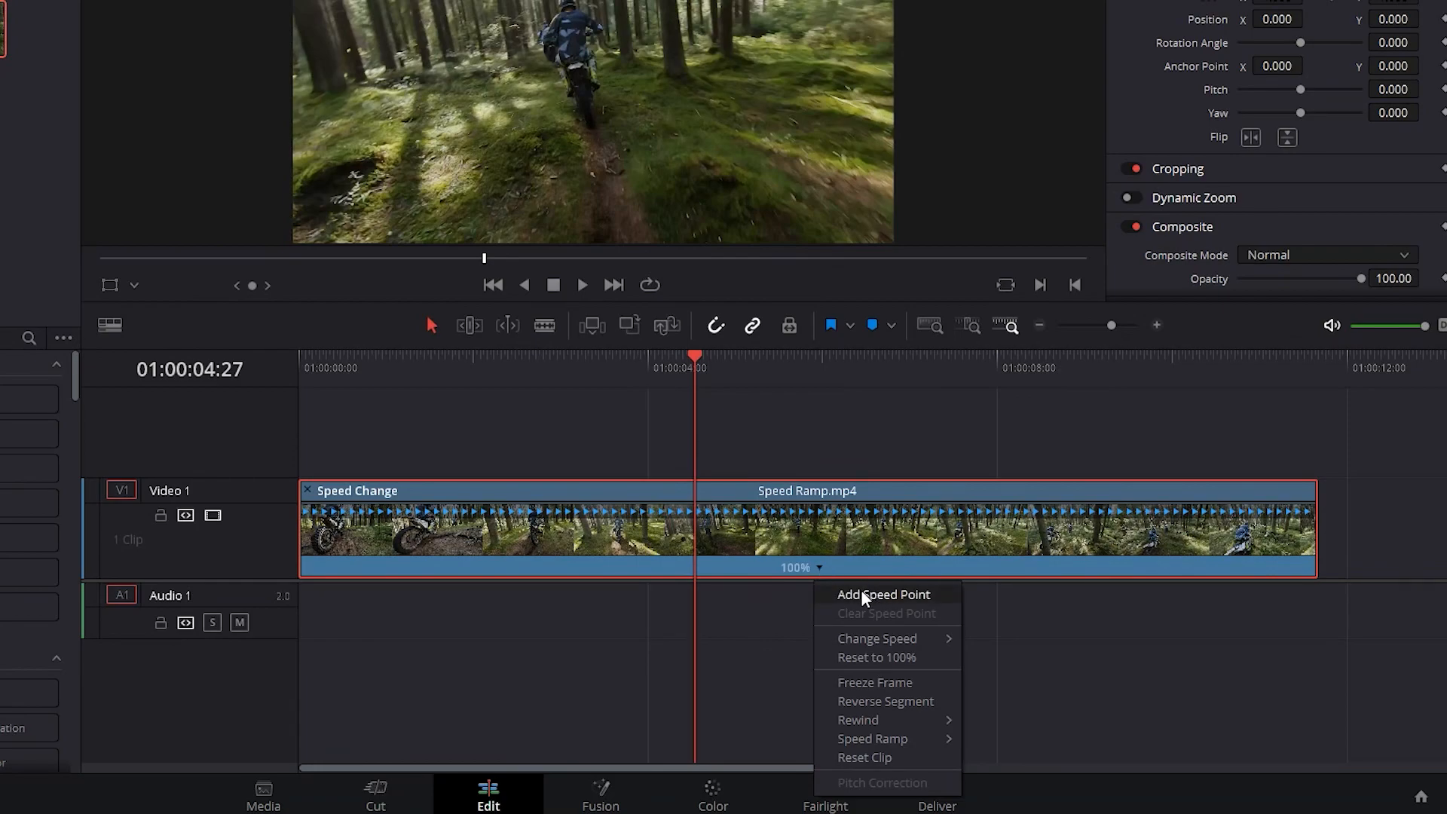
click(883, 594)
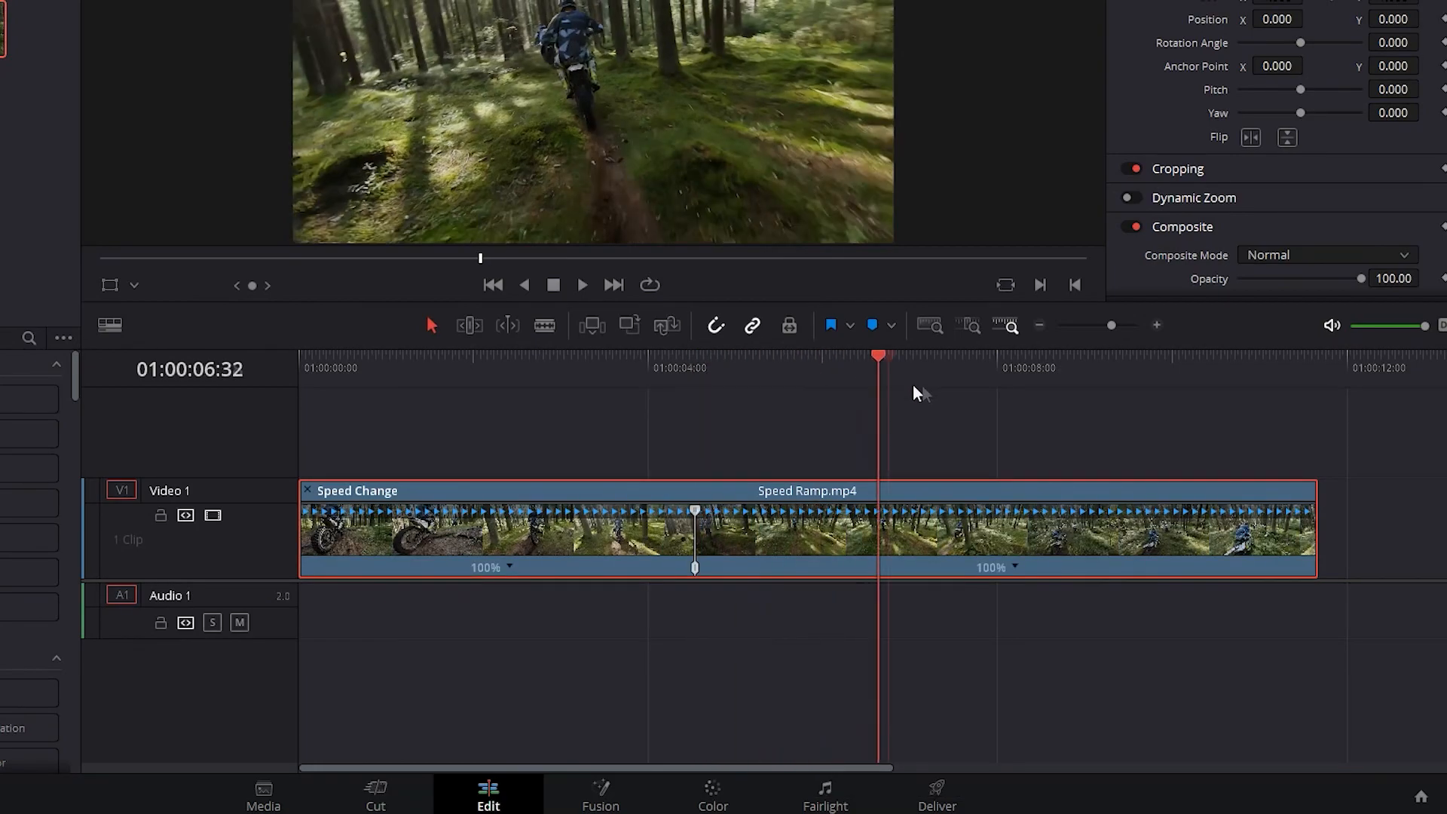
click(1189, 368)
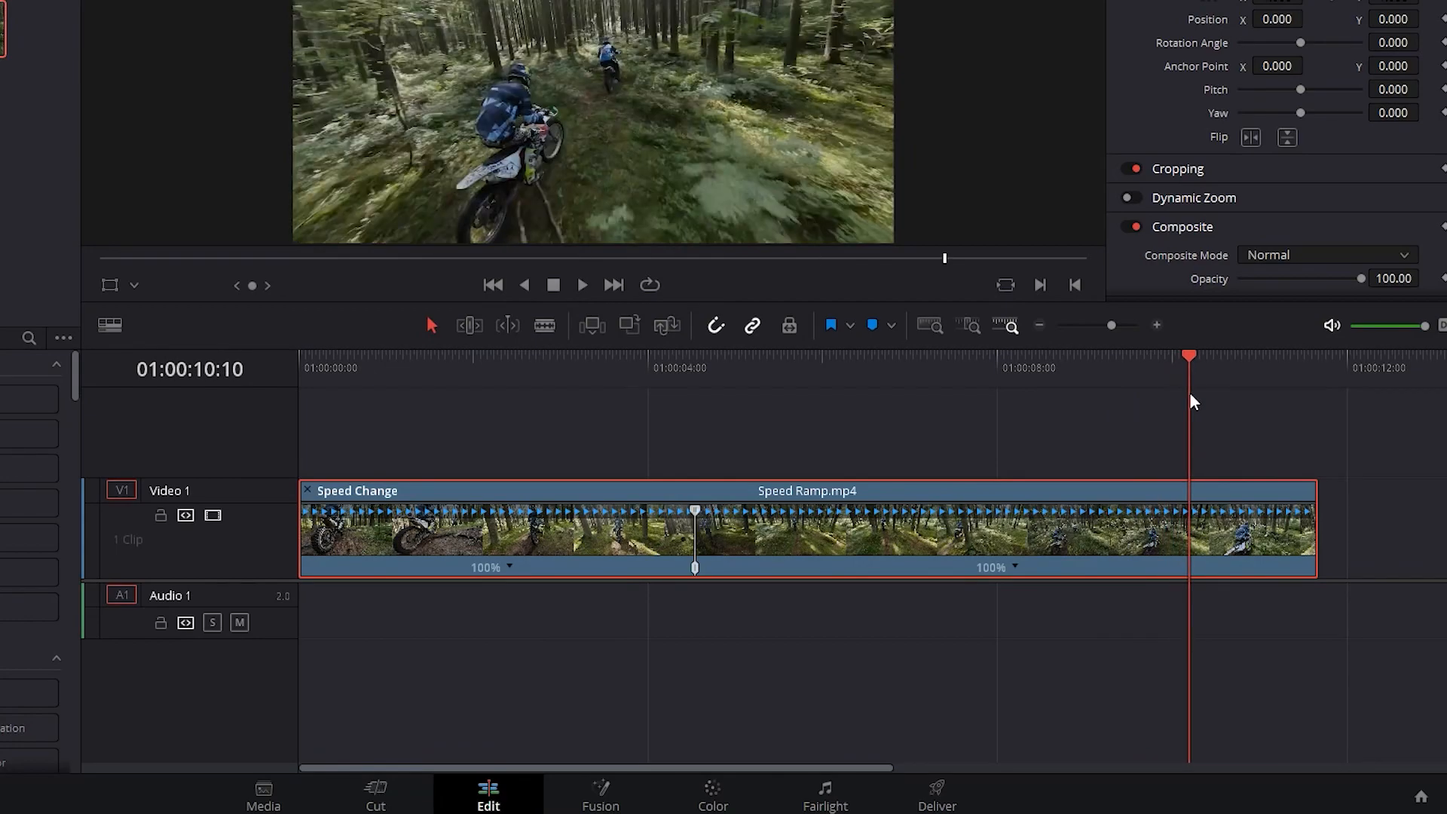
right_click(992, 566)
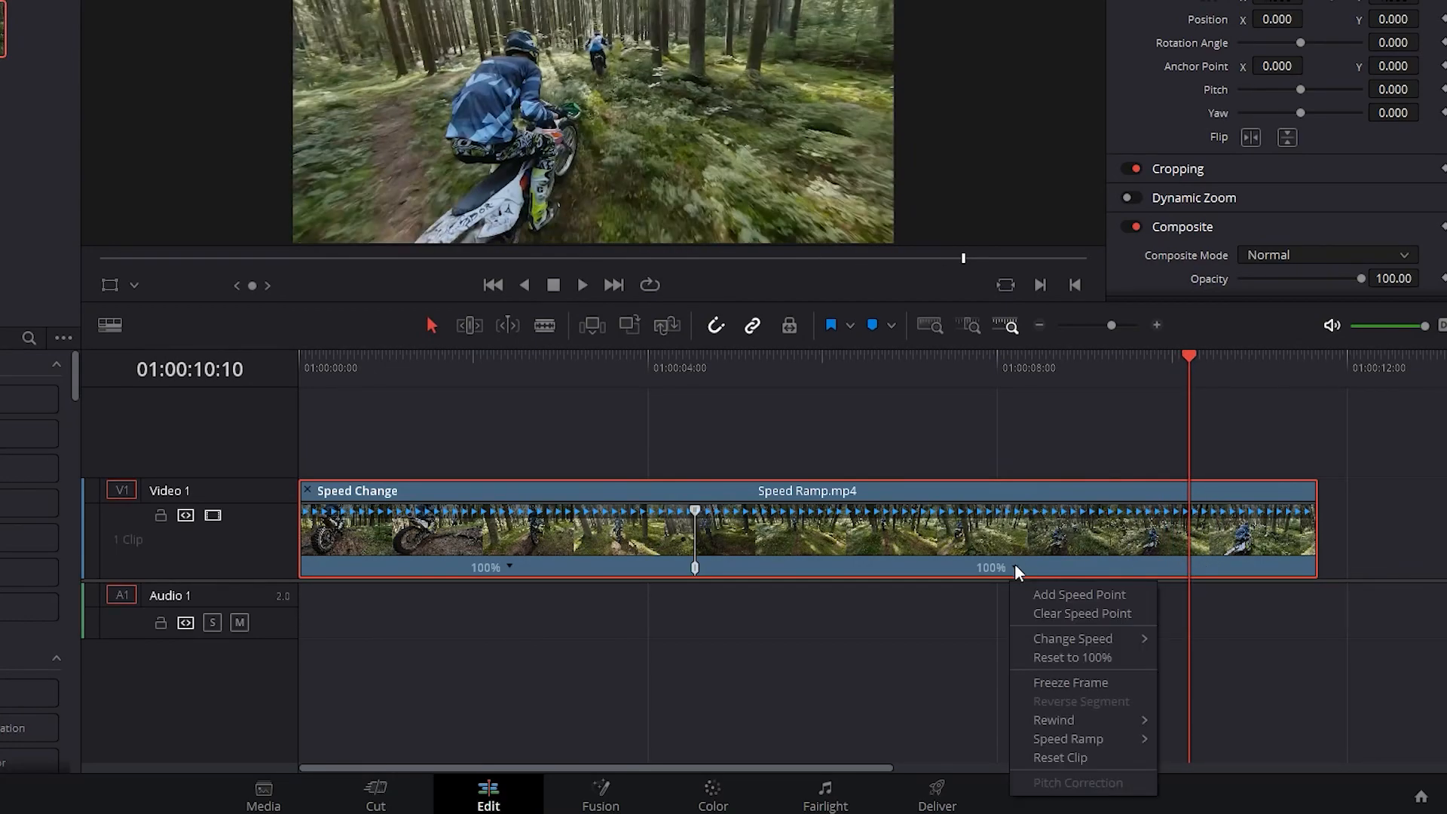
click(1078, 593)
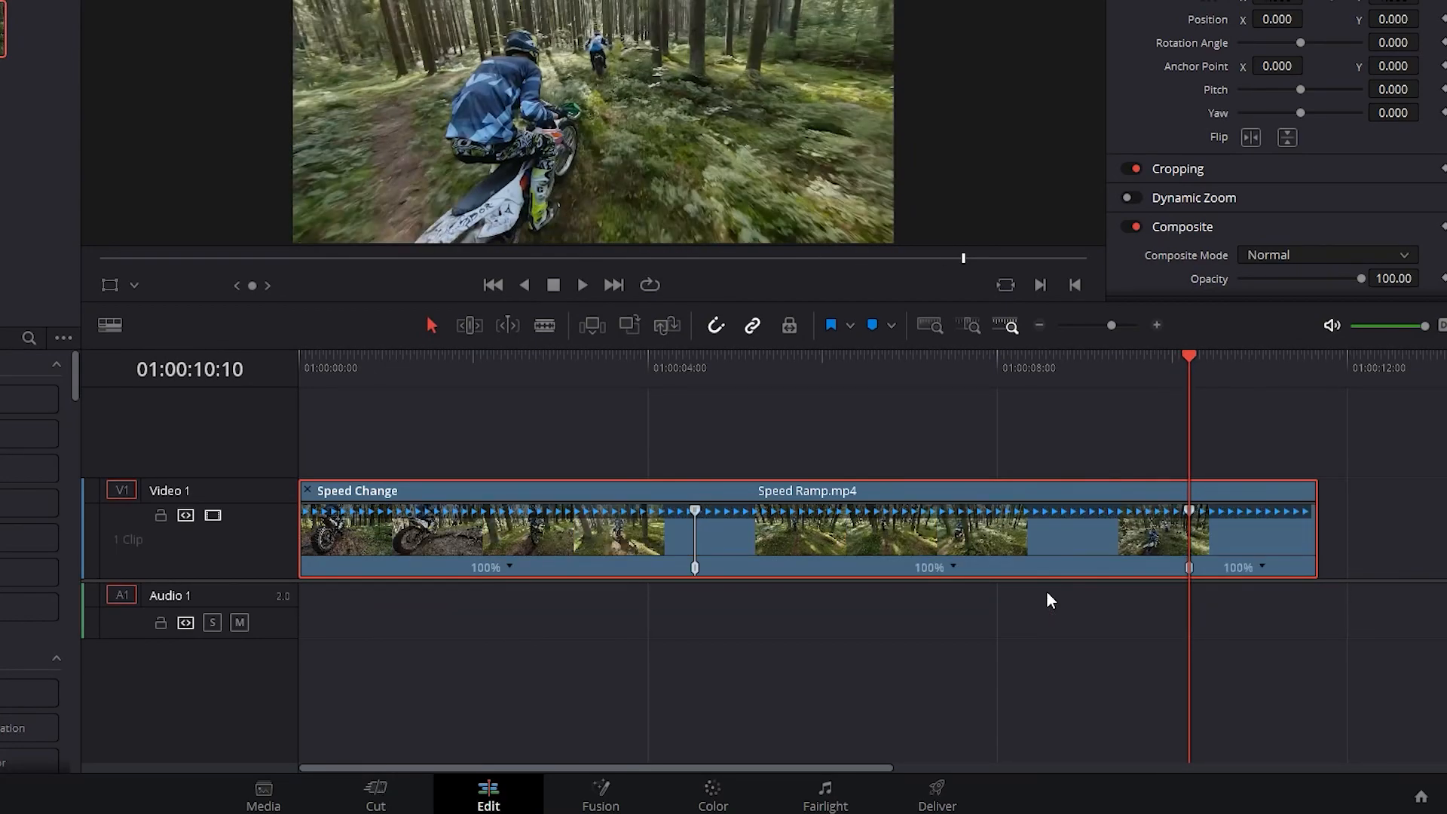
Set the three segments to 75%, 800% and 25% via Change Speed.
right_click(952, 568)
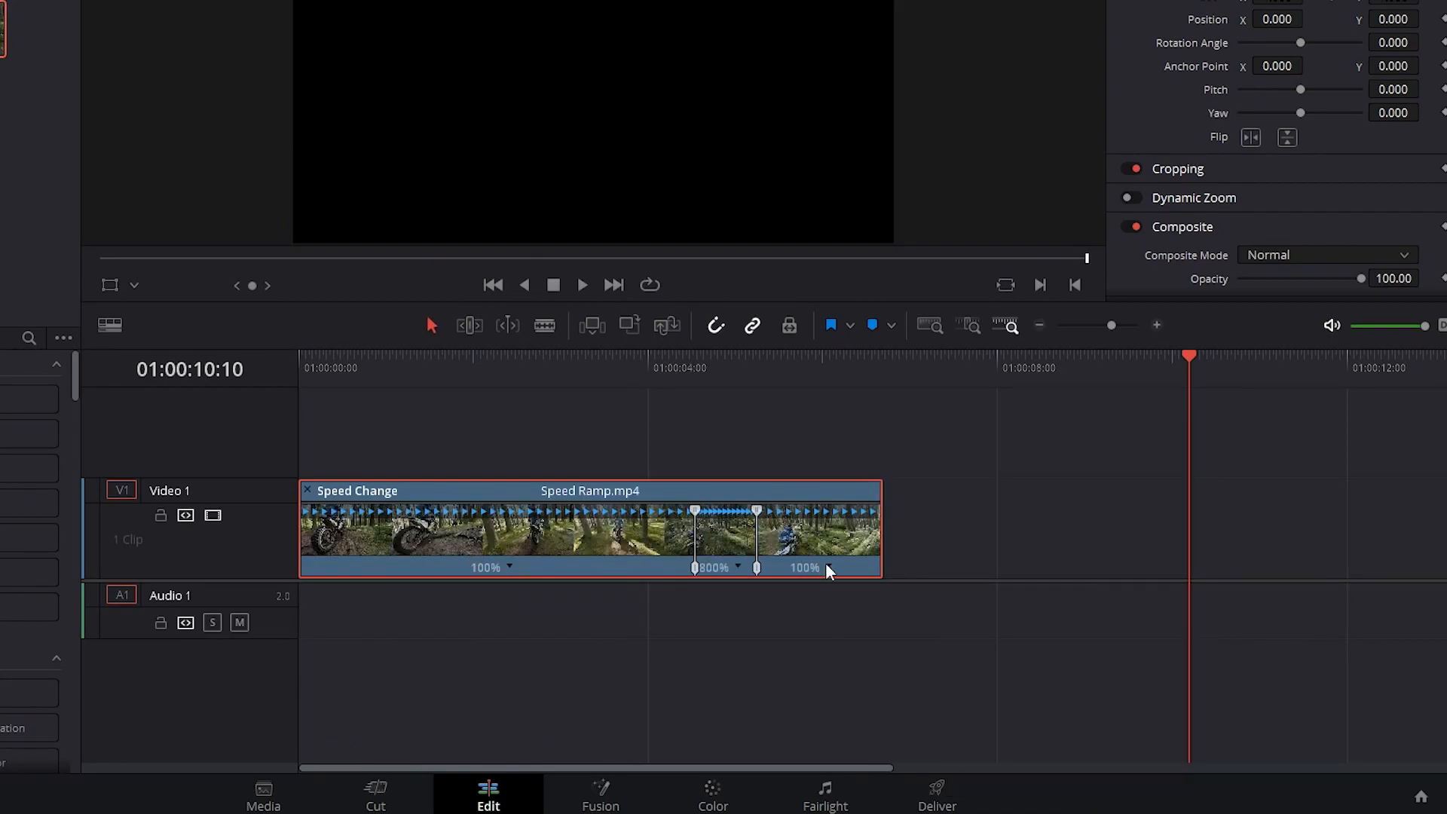
right_click(828, 569)
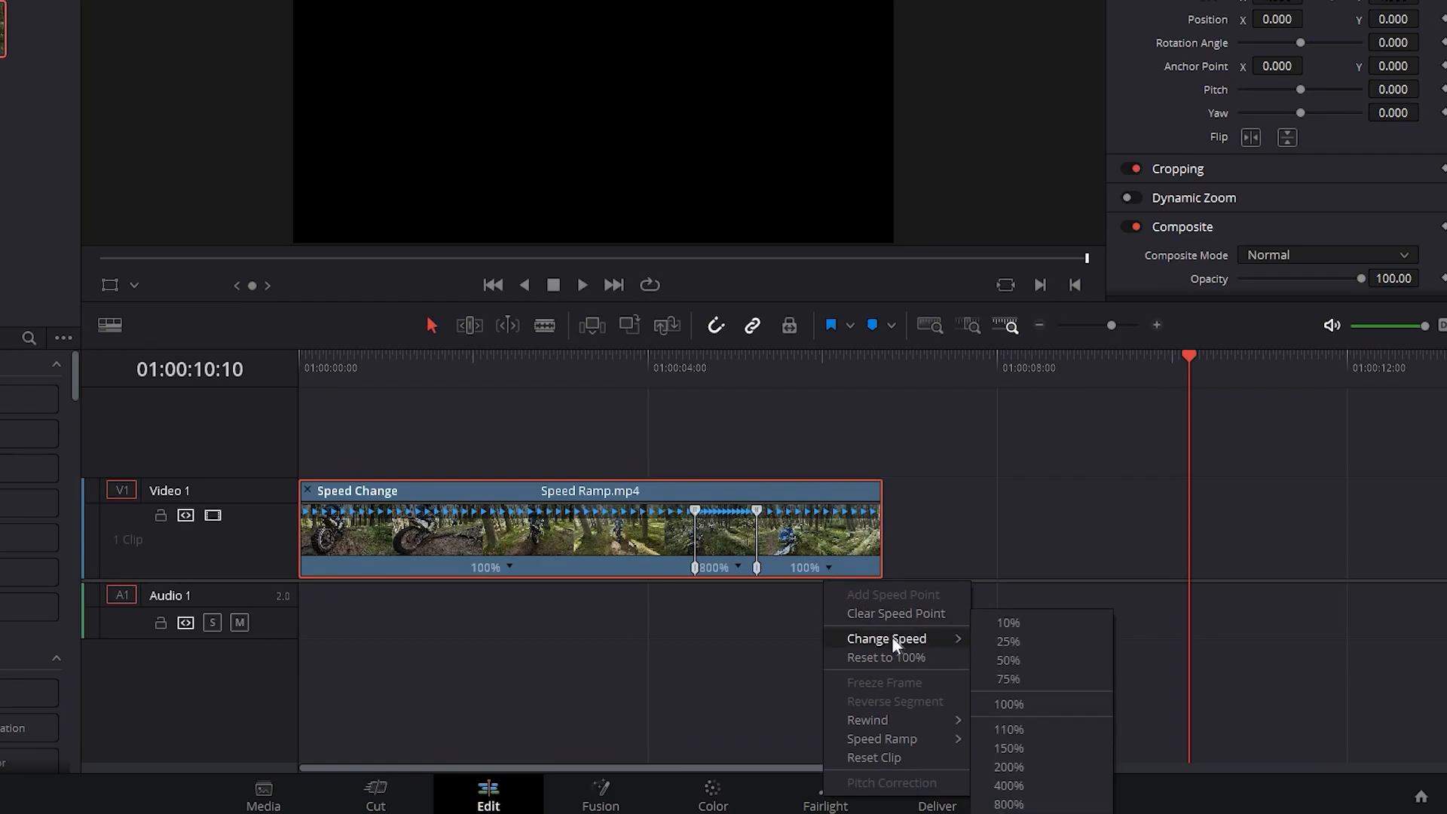
click(1008, 642)
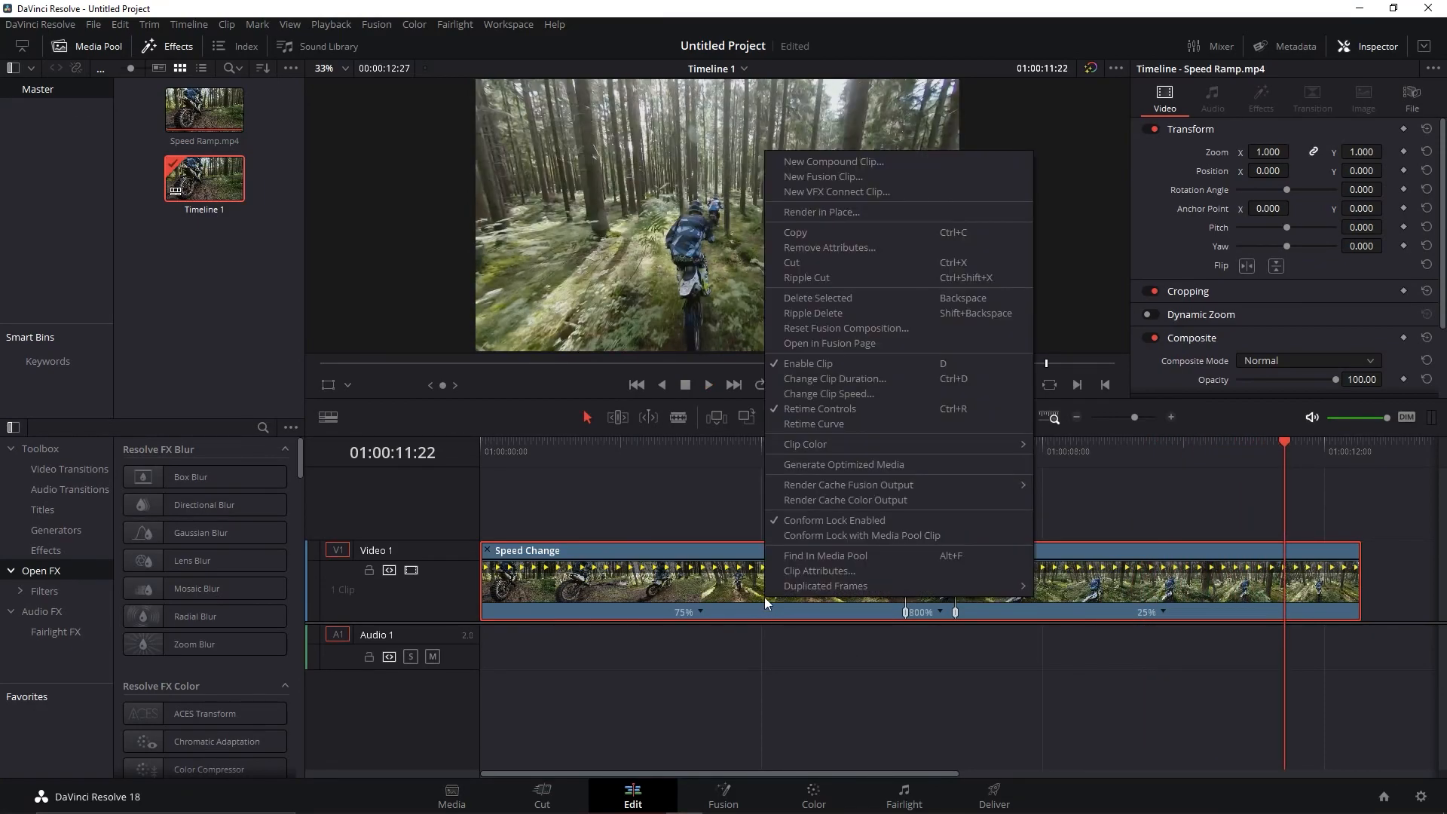
mouse_move(812, 457)
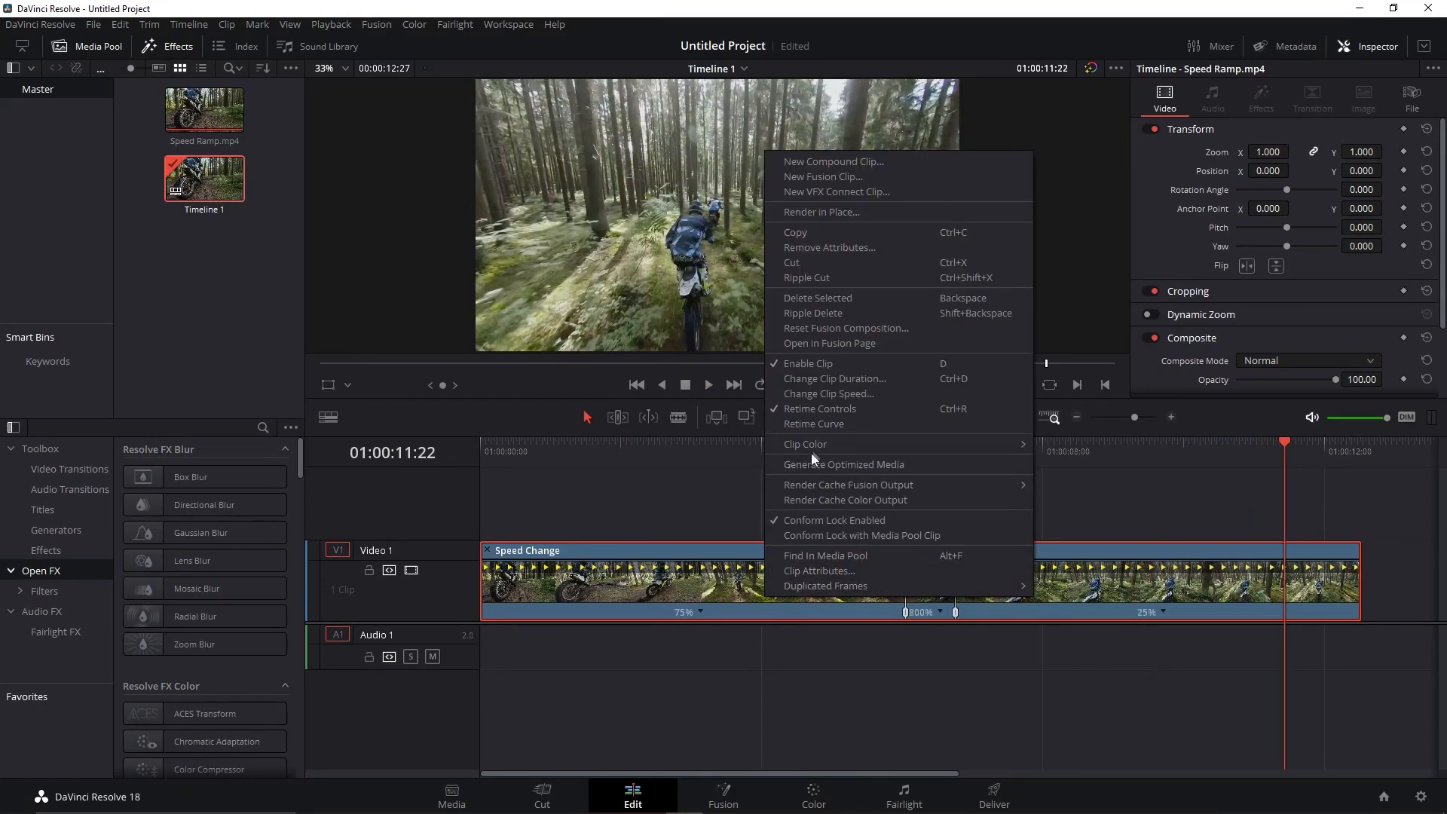
Display the Retime Speed curve below the clip, showing the 800% spike.
click(812, 423)
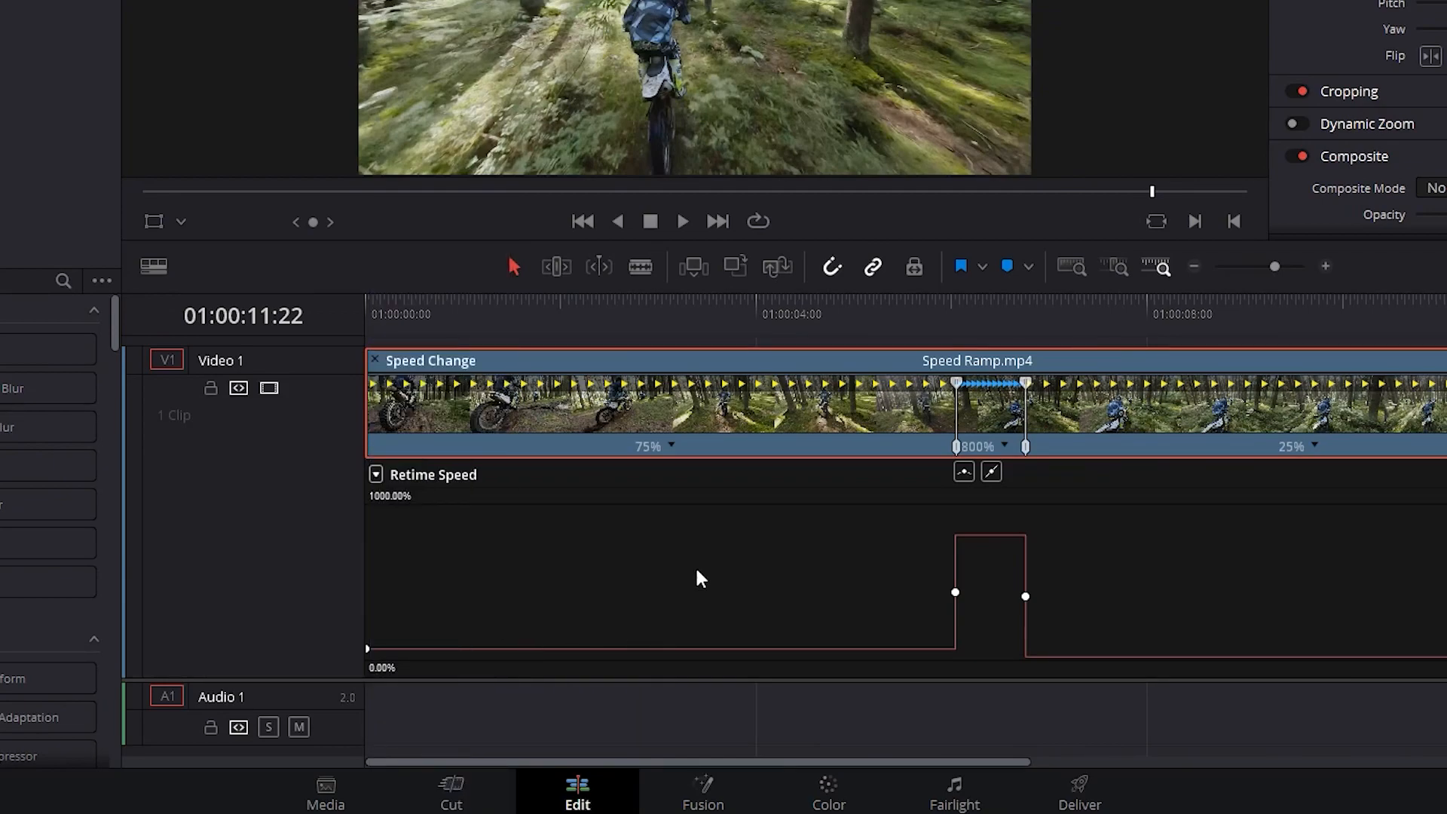
mouse_move(778, 543)
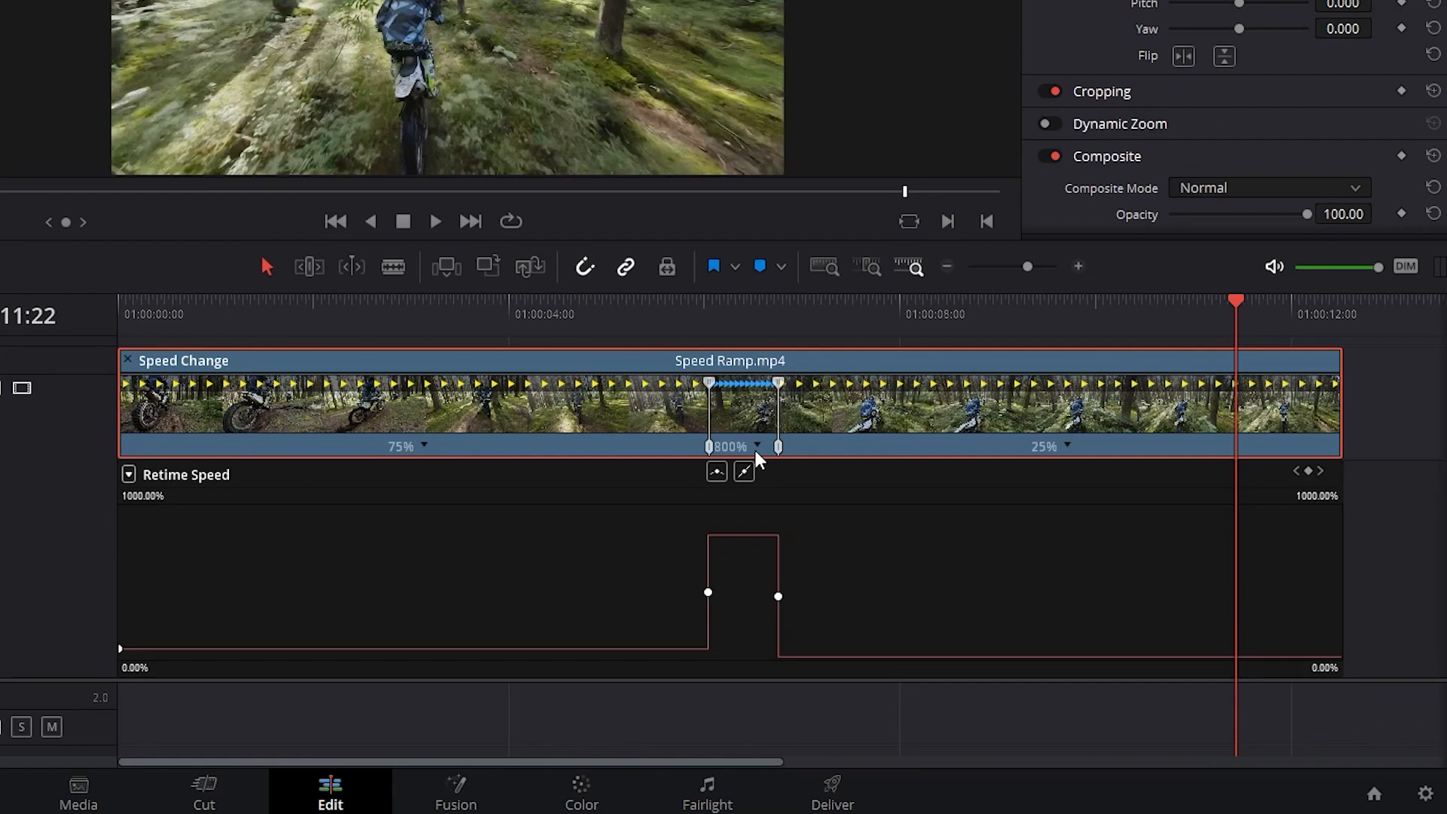
Ease the first speed point so the rise into 800% becomes a gradual ramp.
click(707, 591)
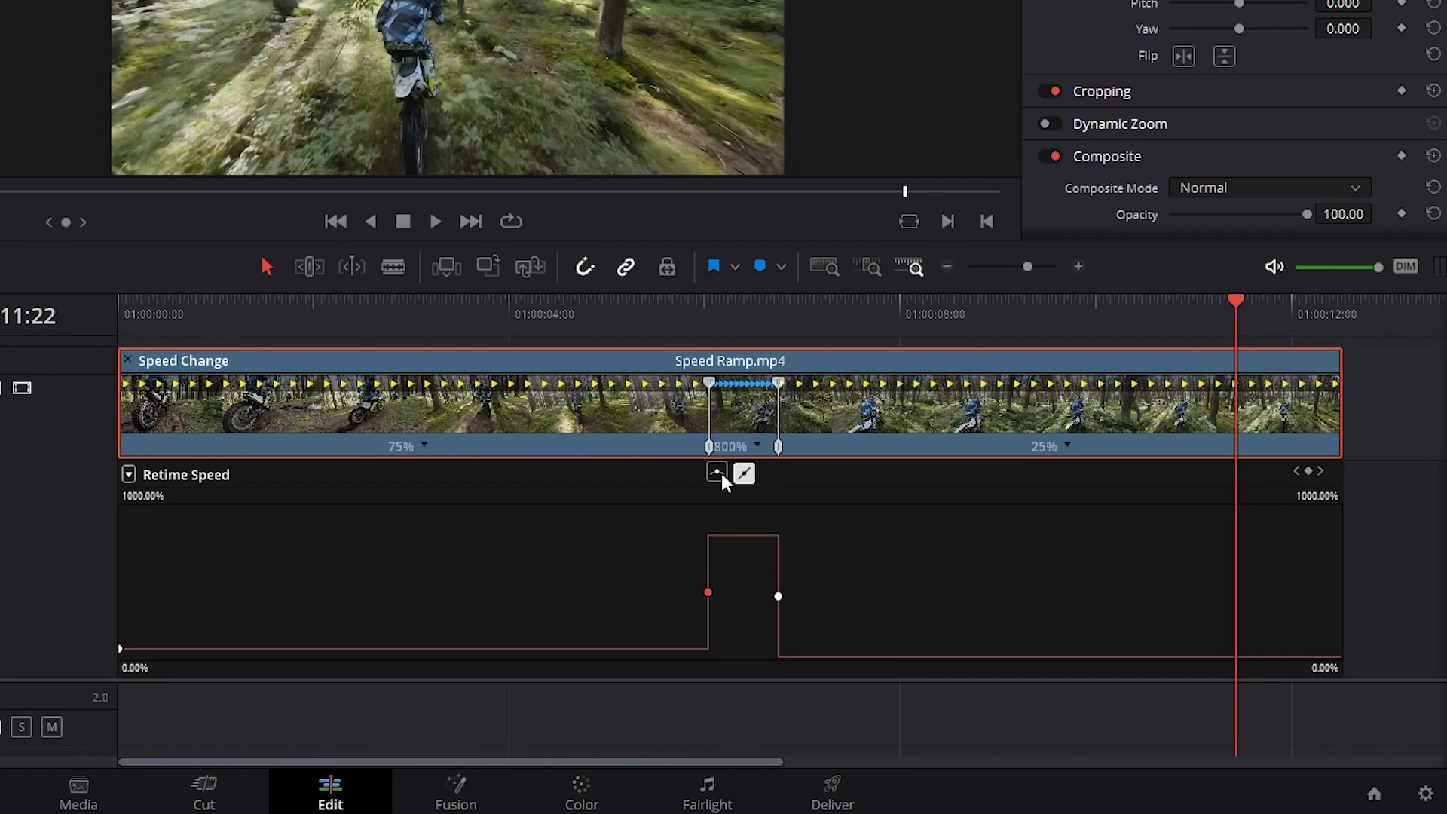
click(716, 471)
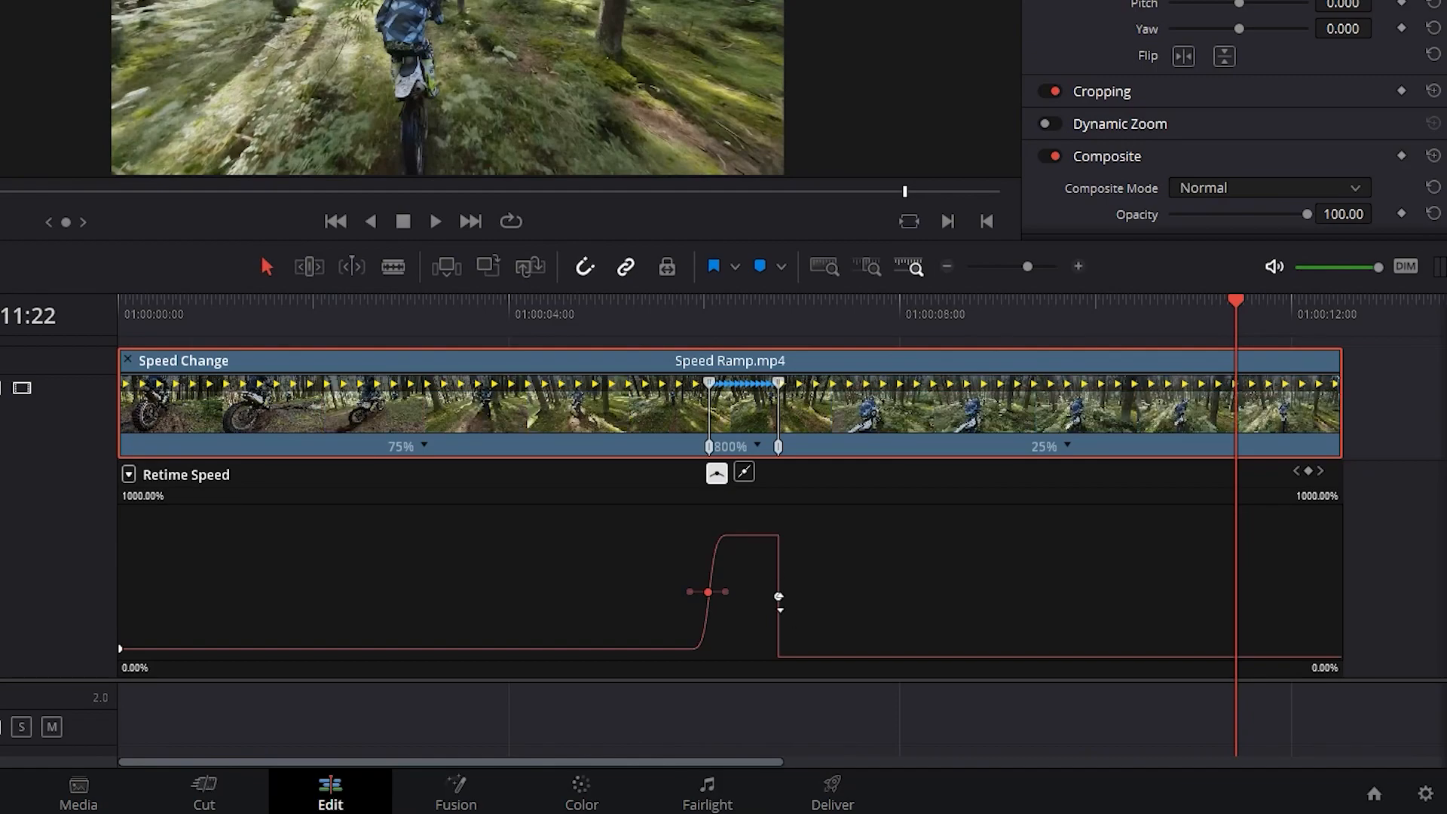